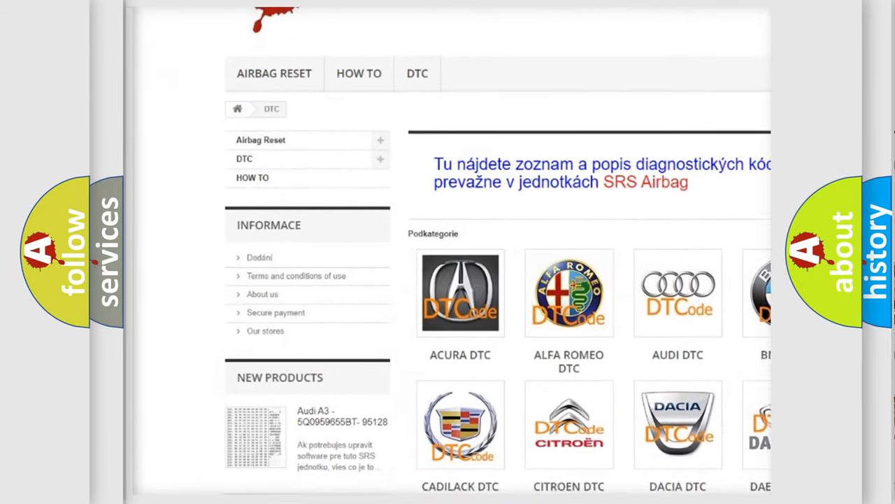
pyautogui.scroll(-3)
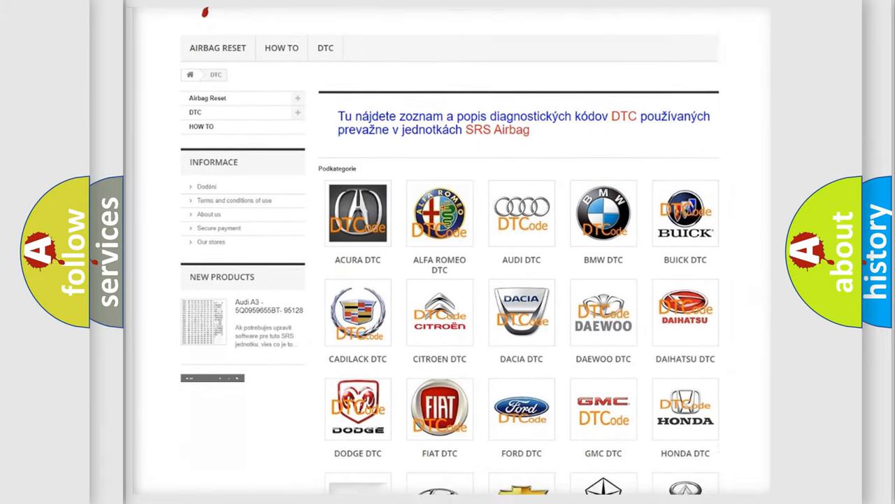
pyautogui.scroll(-3)
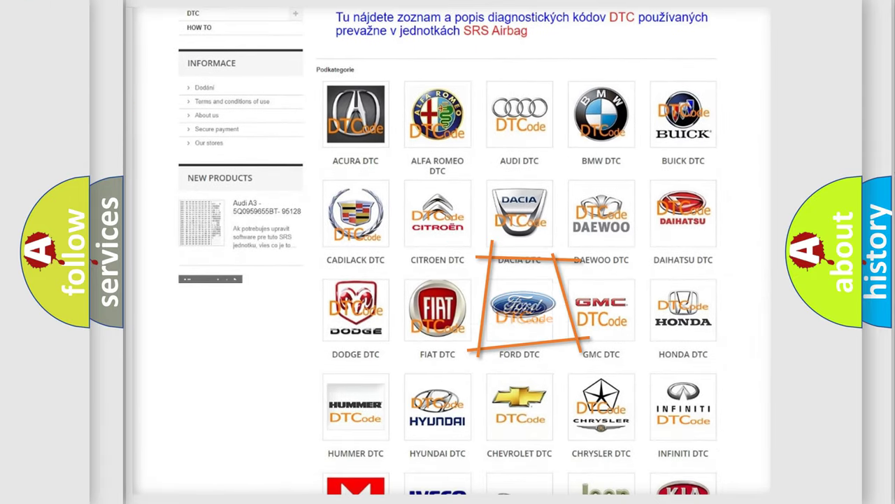